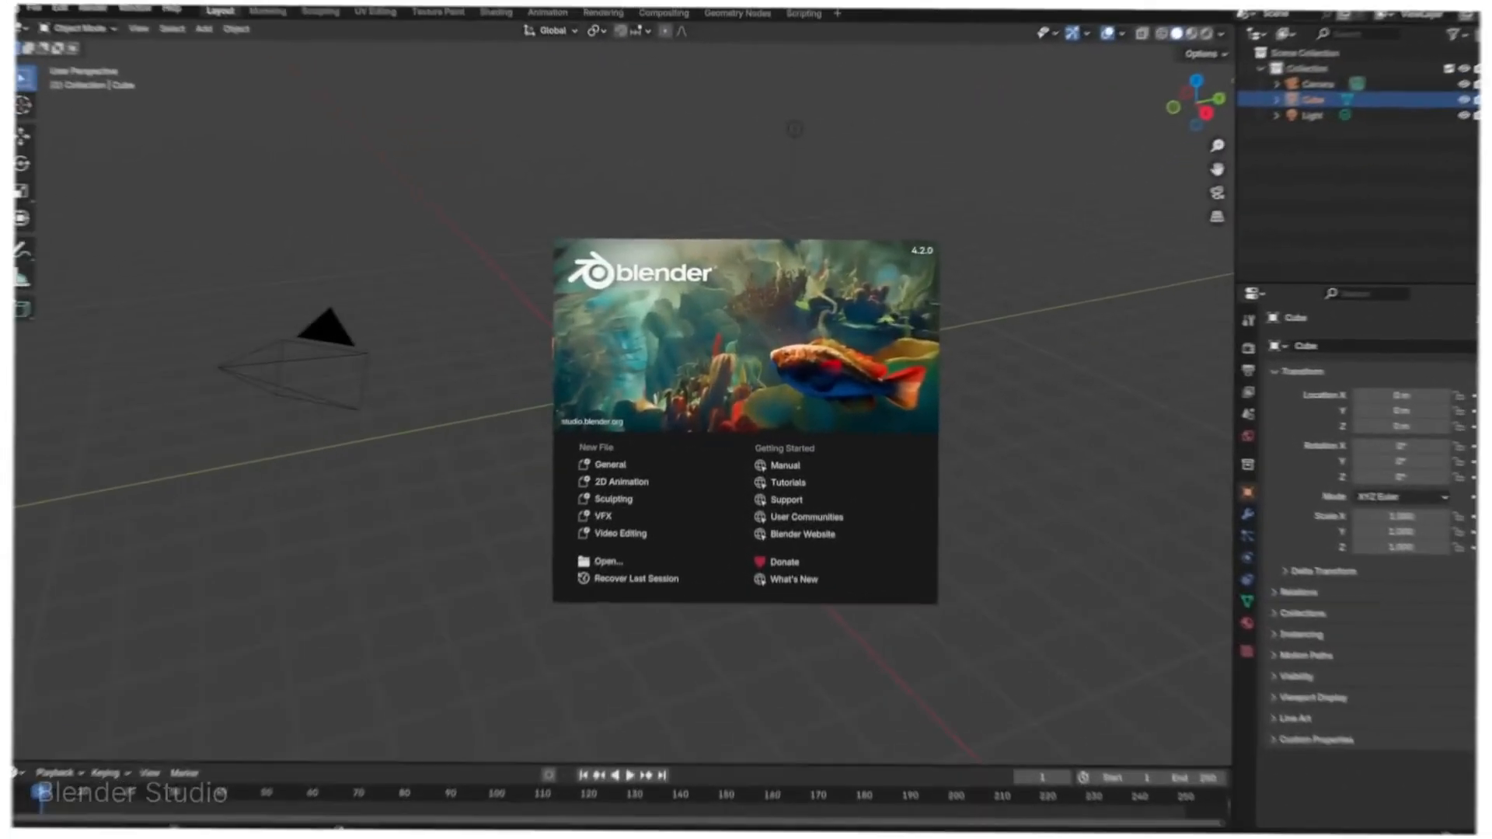
Dismiss the startup splash screen to begin posing the armature.
click(621, 481)
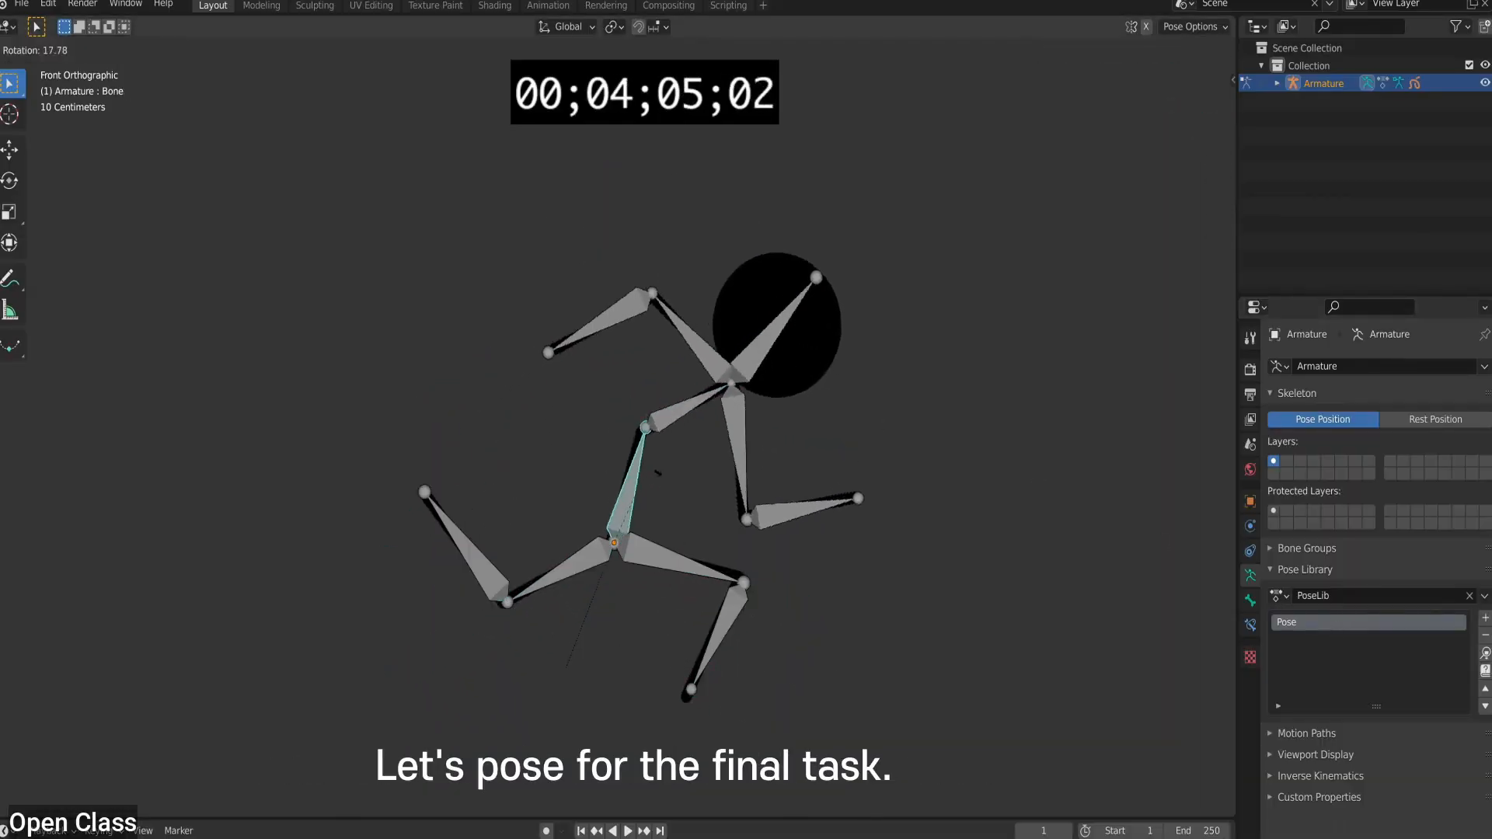
Switch the interaction mode from Pose Mode back to Object Mode.
click(38, 48)
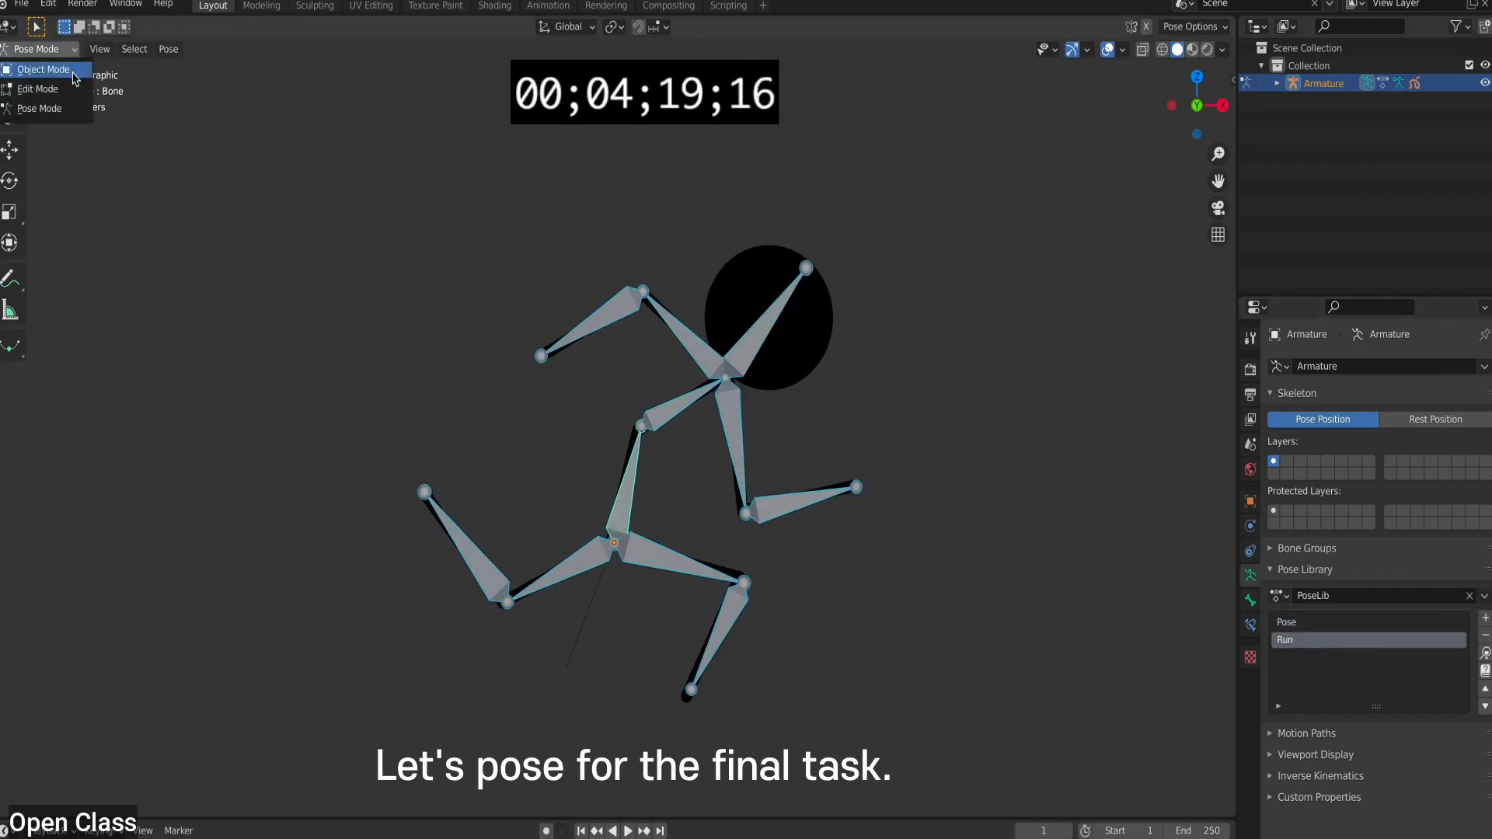
click(42, 69)
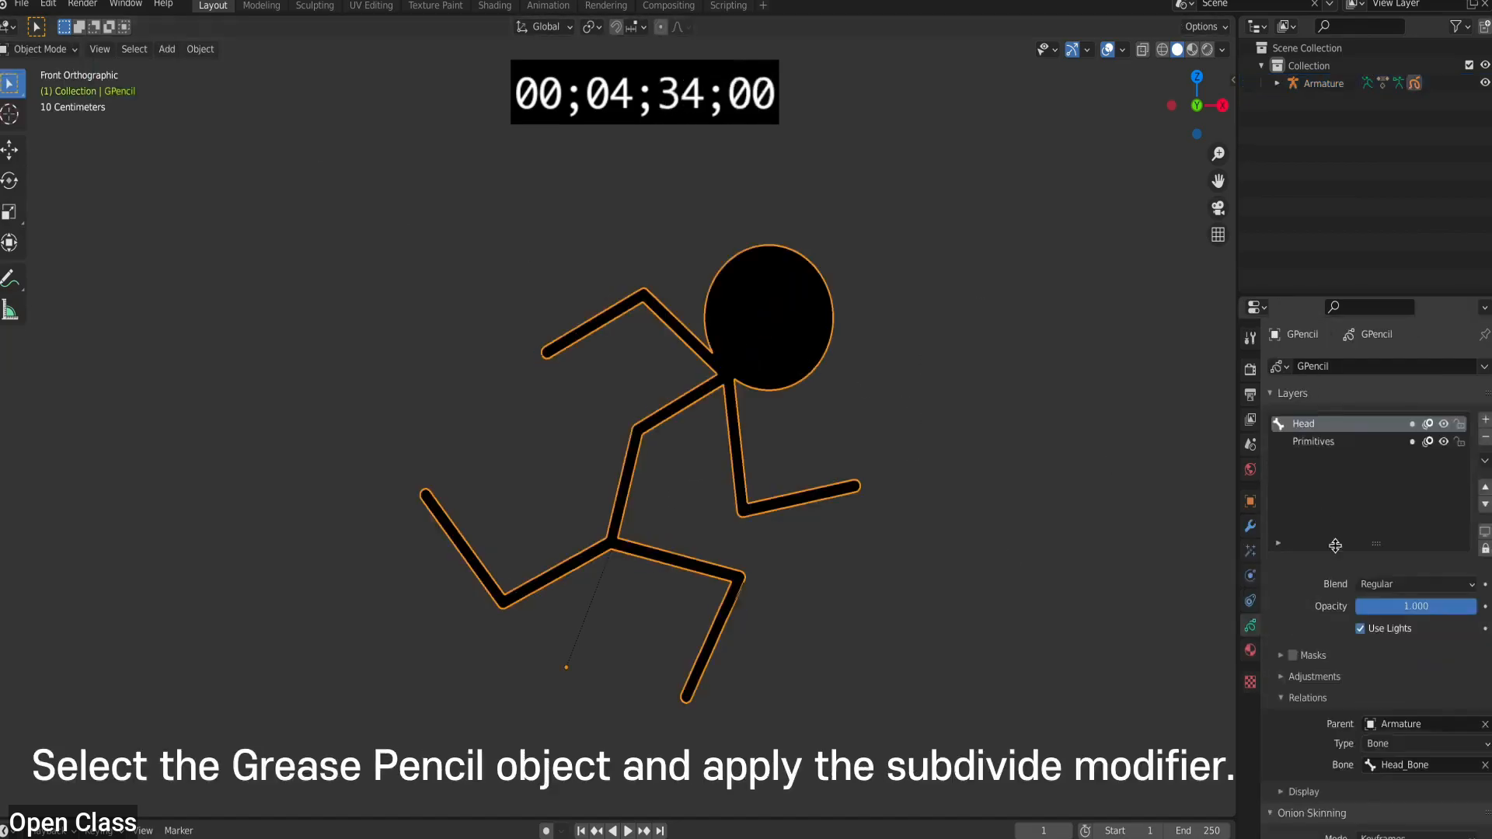